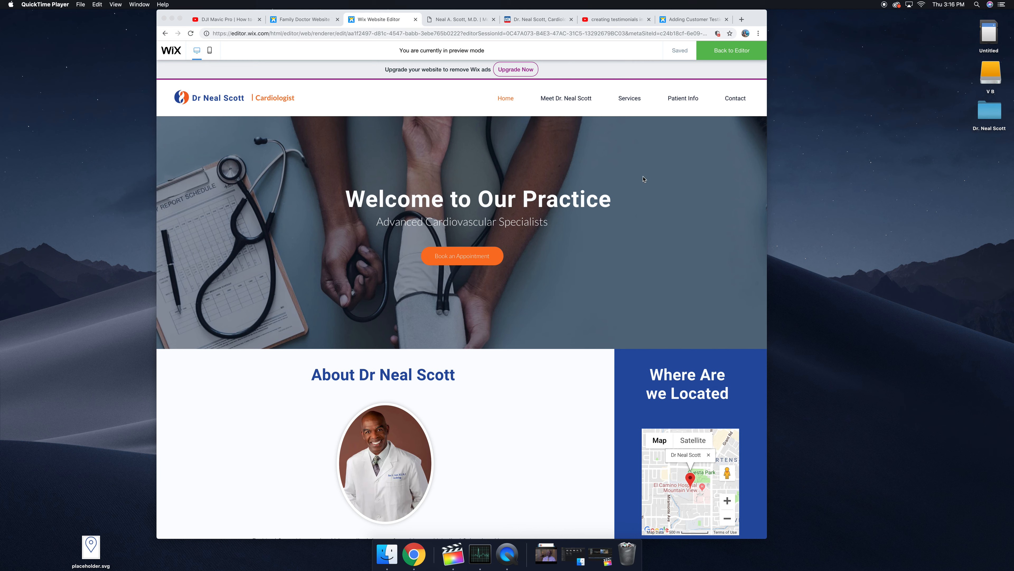
{"action": "mouse_move", "coordinate": [402, 207]}
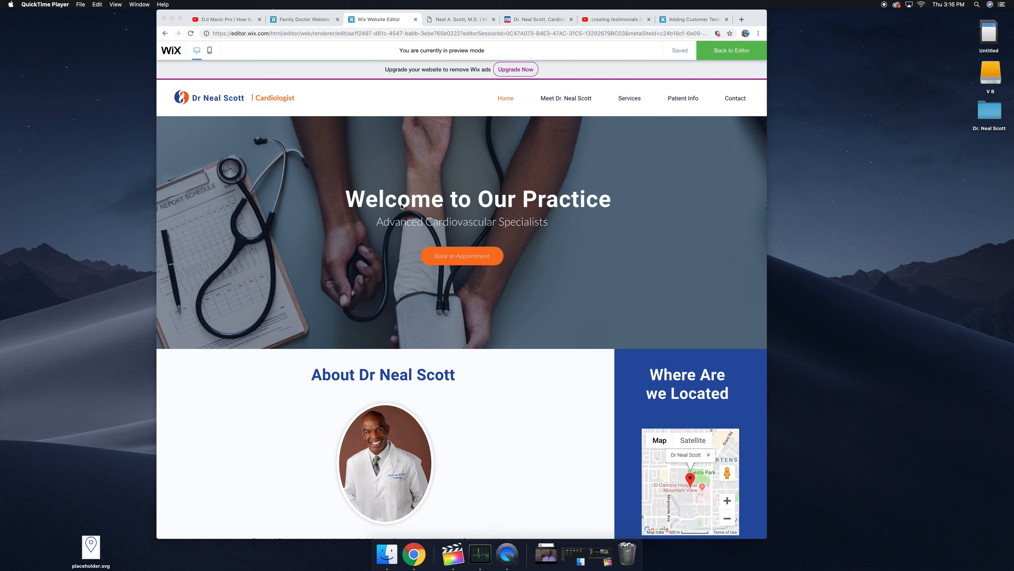
Scroll the desktop preview past the welcome headline and About text to How We Can Help You
{"action": "scroll", "scroll_direction": "down", "scroll_amount": 3}
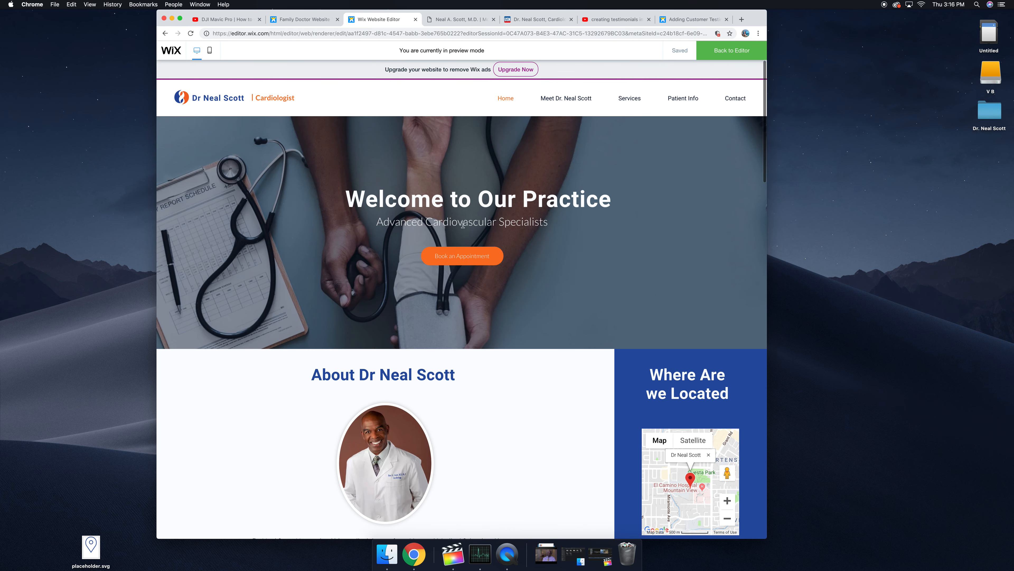
{"action": "left_click_drag", "start_coordinate": [346, 199], "coordinate": [547, 221]}
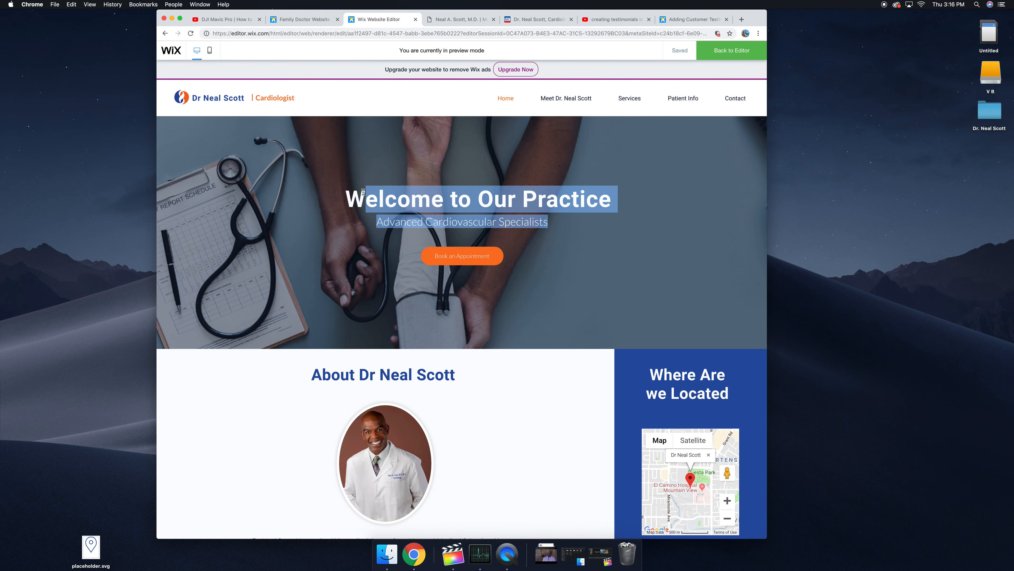
{"action": "scroll", "scroll_direction": "down", "scroll_amount": 3}
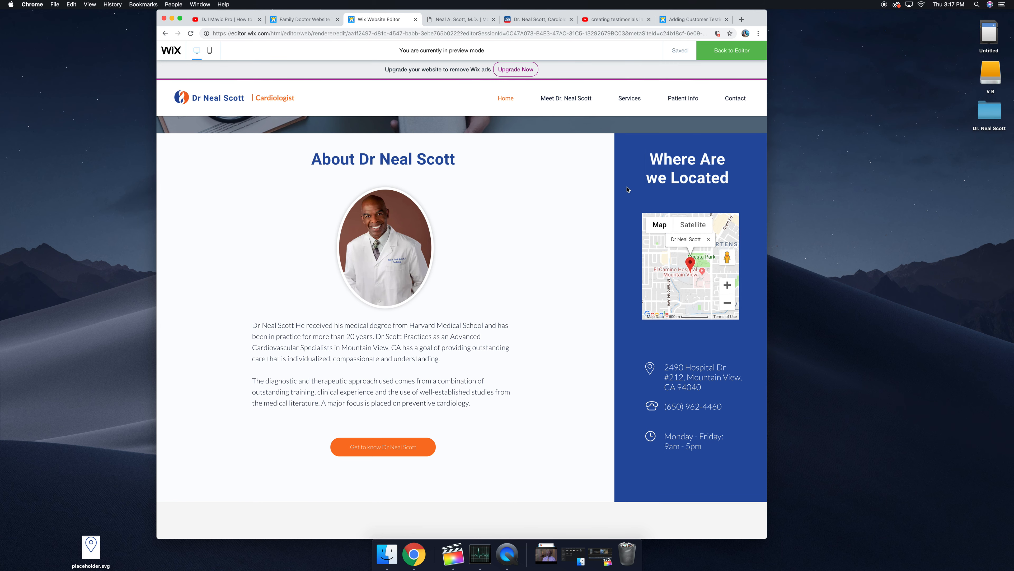
{"action": "scroll", "scroll_direction": "down", "scroll_amount": 3}
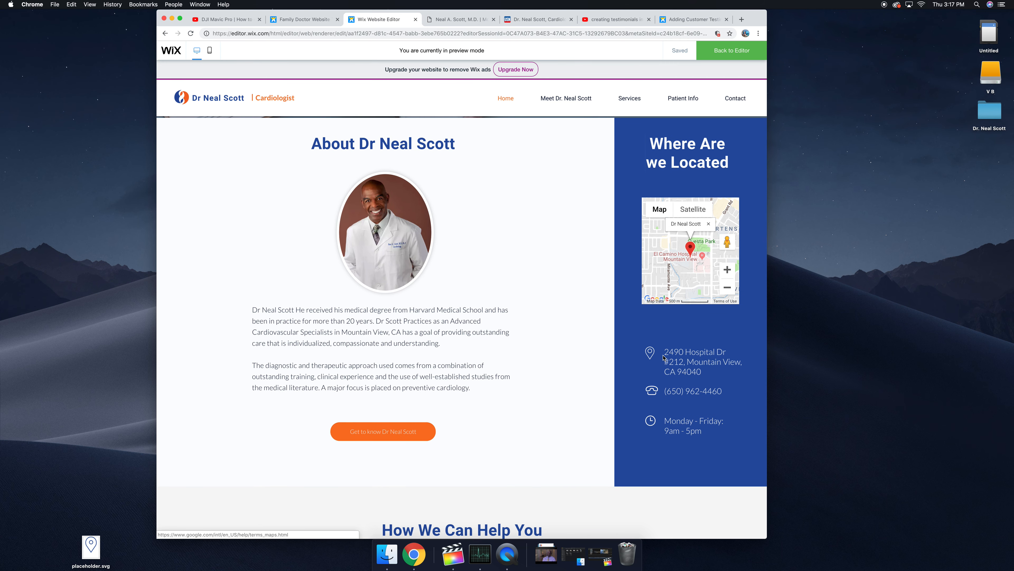
{"action": "mouse_move", "coordinate": [702, 321]}
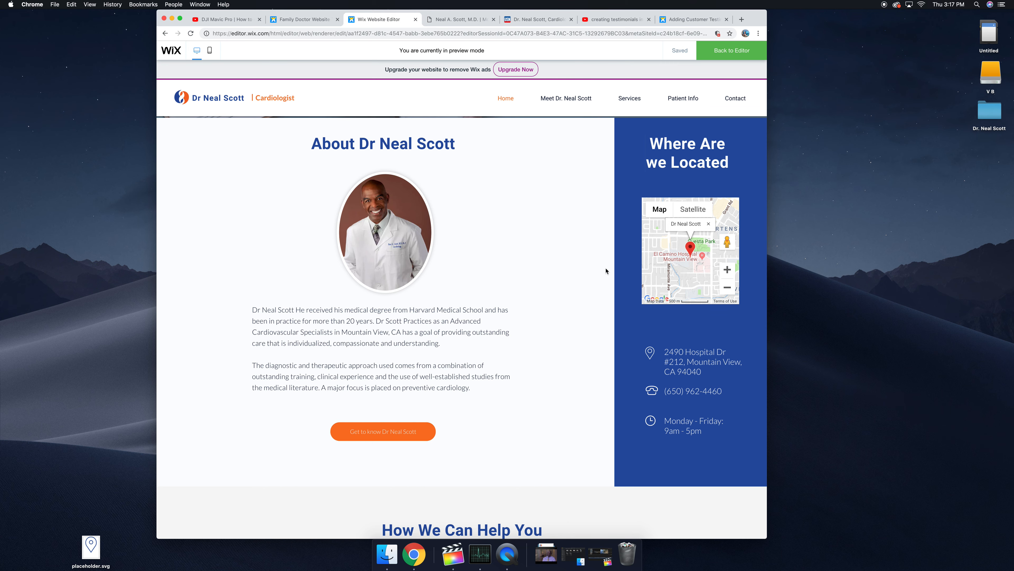
{"action": "scroll", "scroll_direction": "down", "scroll_amount": 3}
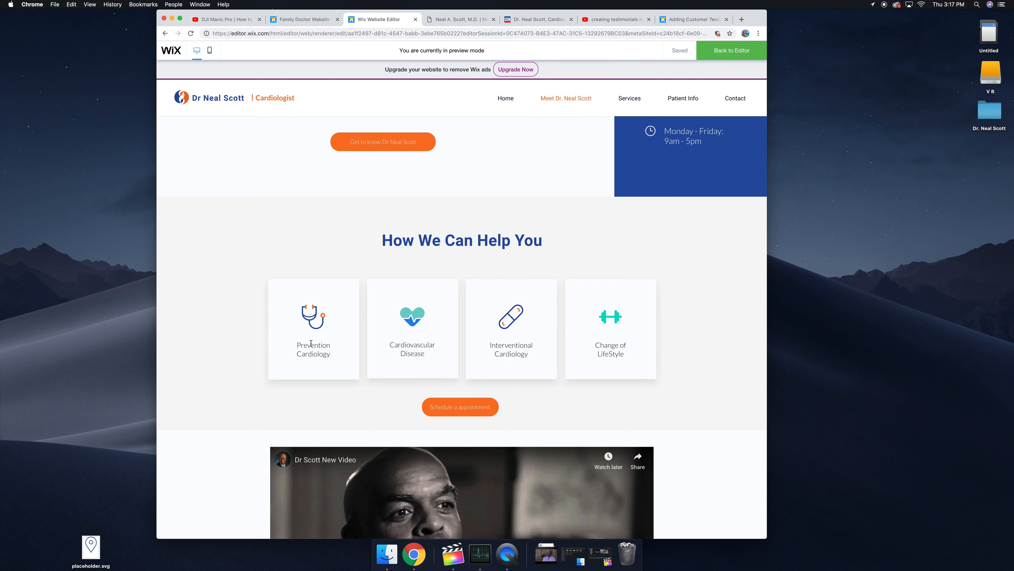
Scroll past the video to the Insurance Policy section with the insurer logos
{"action": "scroll", "scroll_direction": "down", "scroll_amount": 3}
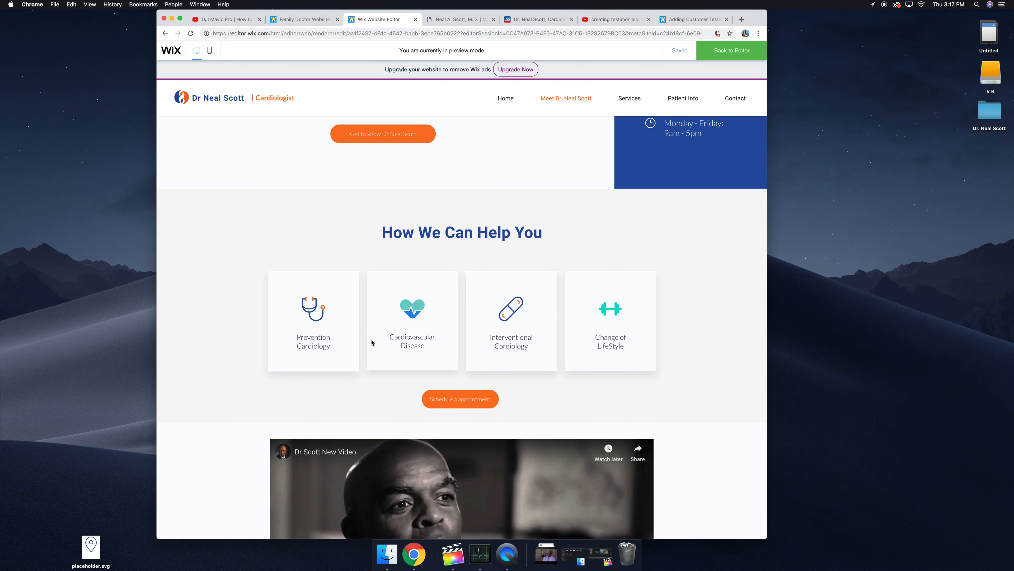
{"action": "mouse_move", "coordinate": [543, 357]}
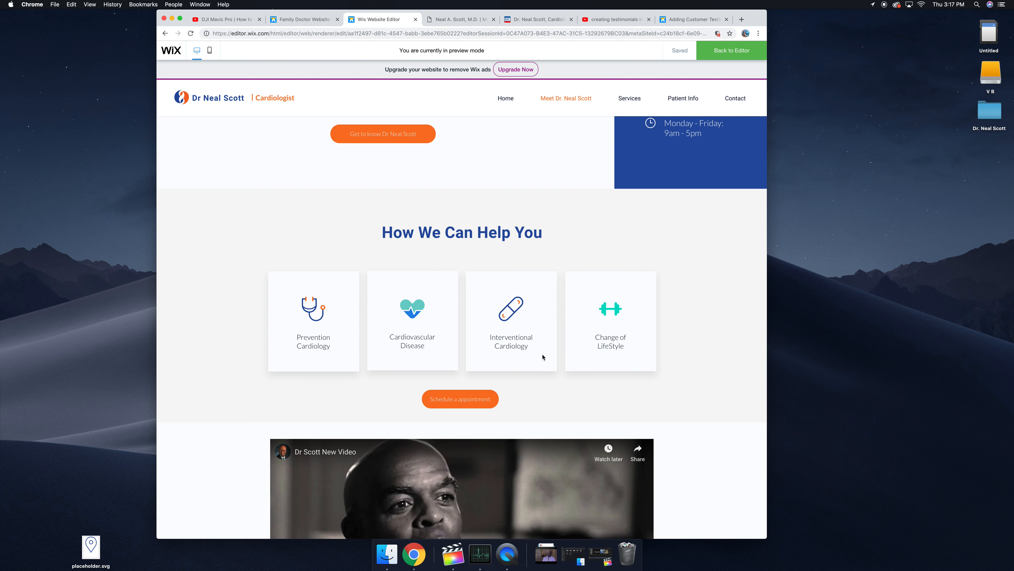
{"action": "mouse_move", "coordinate": [551, 356]}
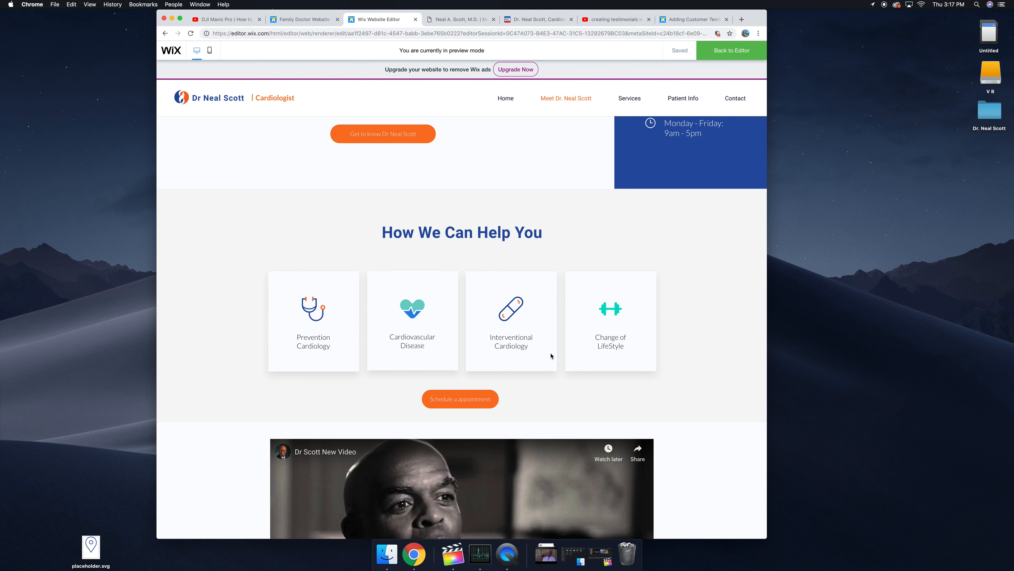
{"action": "scroll", "scroll_direction": "down", "scroll_amount": 3}
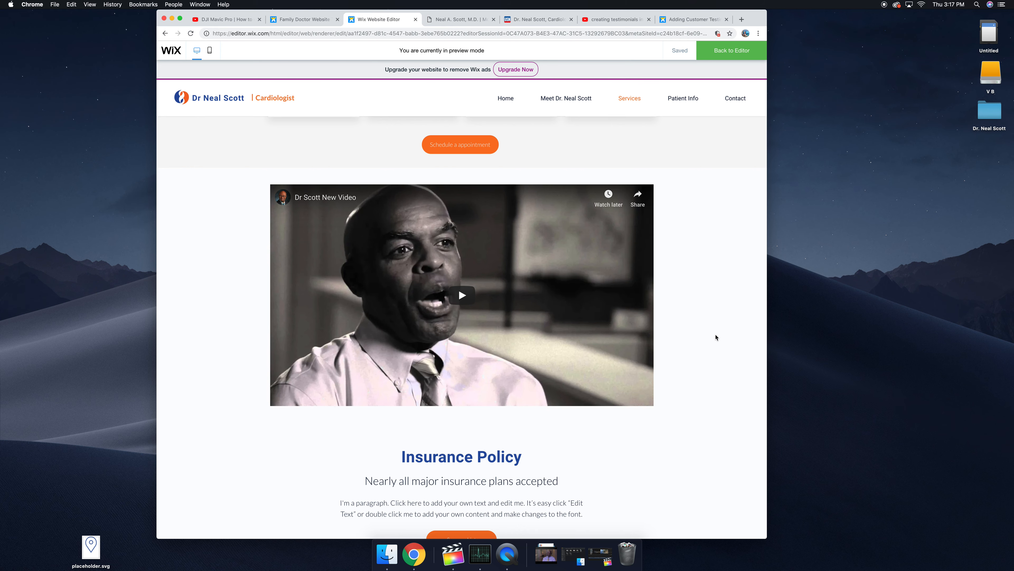
{"action": "scroll", "scroll_direction": "down", "scroll_amount": 3}
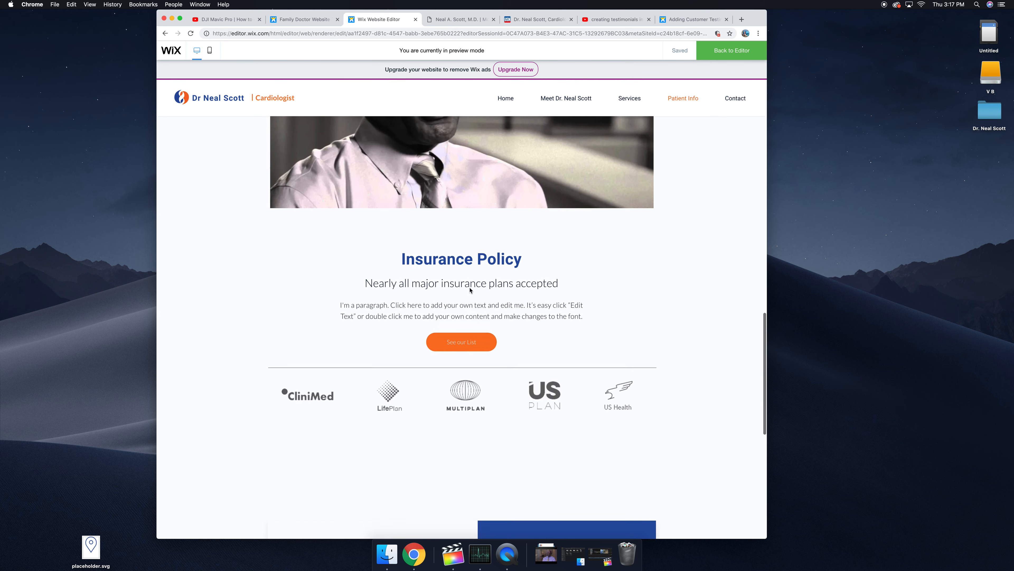
{"action": "scroll", "scroll_direction": "down", "scroll_amount": 3}
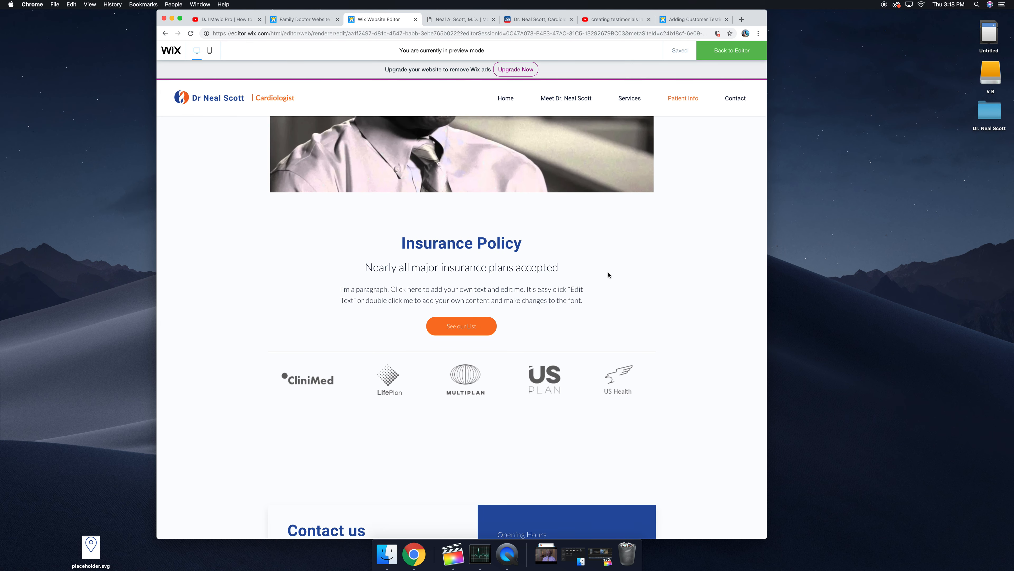
Use See our List to show the Accepted Insurance page and highlight its plan list
{"action": "left_click", "coordinate": [461, 326]}
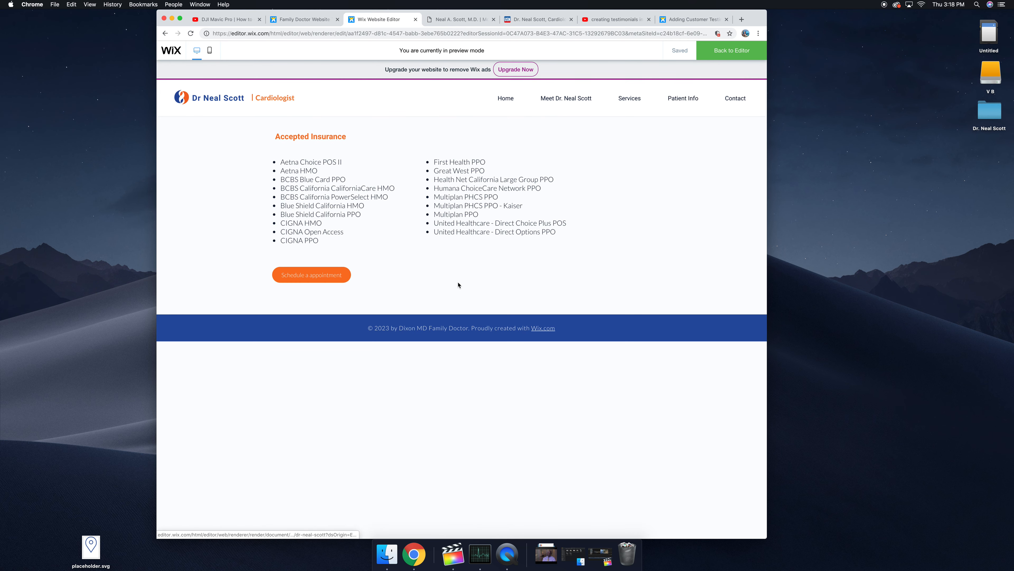
{"action": "mouse_move", "coordinate": [485, 252]}
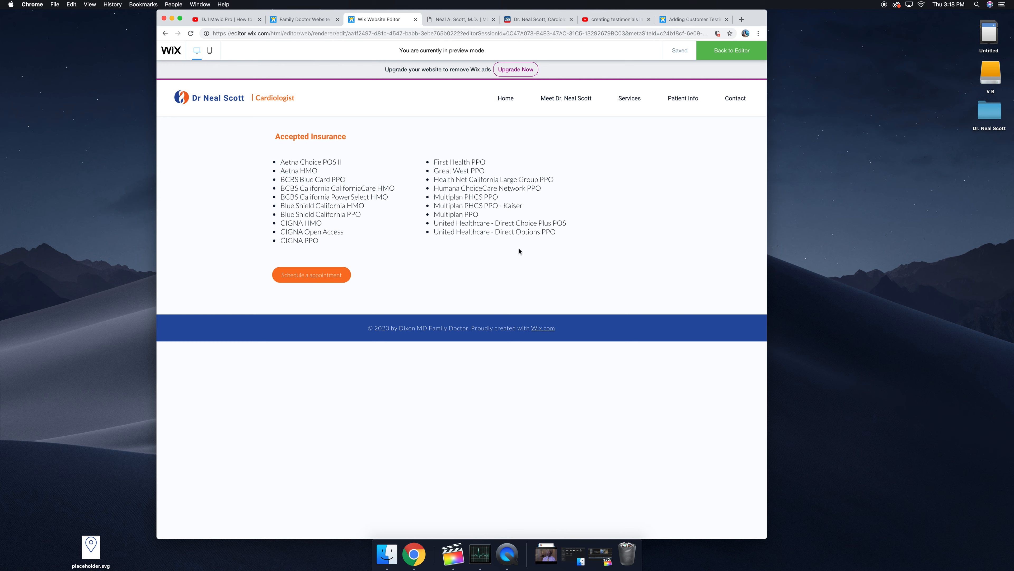
{"action": "left_click_drag", "start_coordinate": [274, 136], "coordinate": [522, 205]}
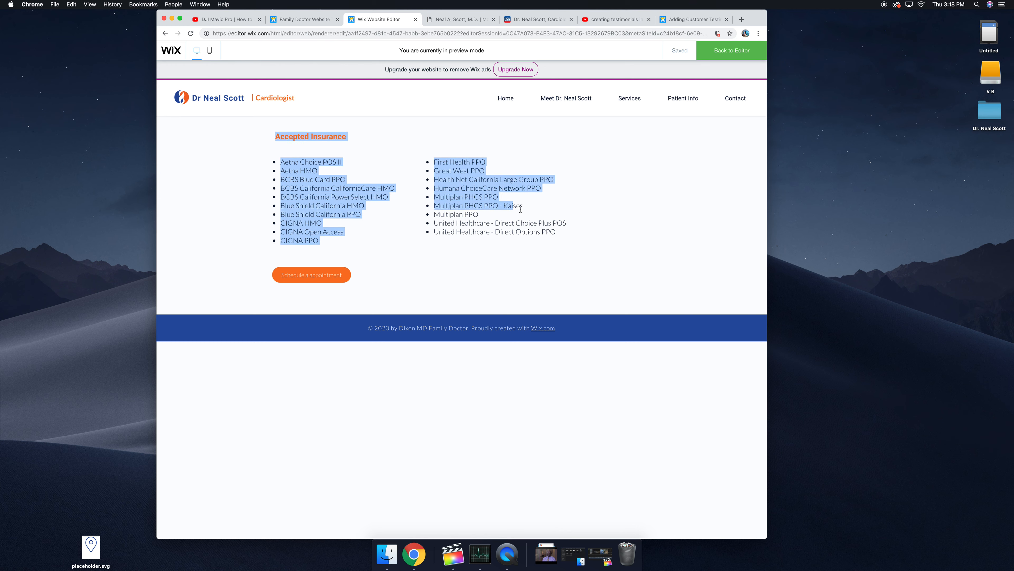
{"action": "left_click", "coordinate": [560, 241]}
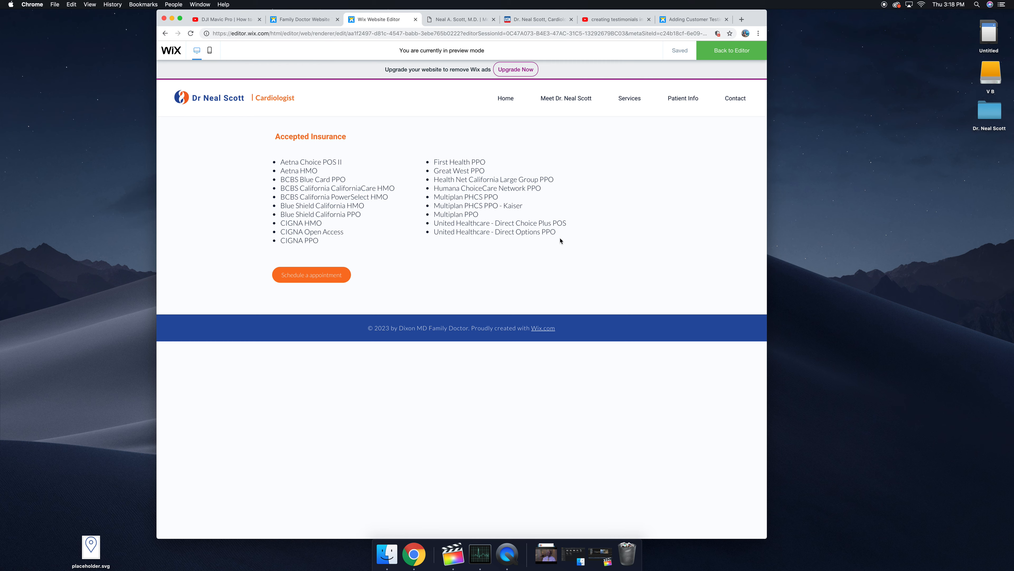
{"action": "left_click_drag", "start_coordinate": [280, 162], "coordinate": [323, 214]}
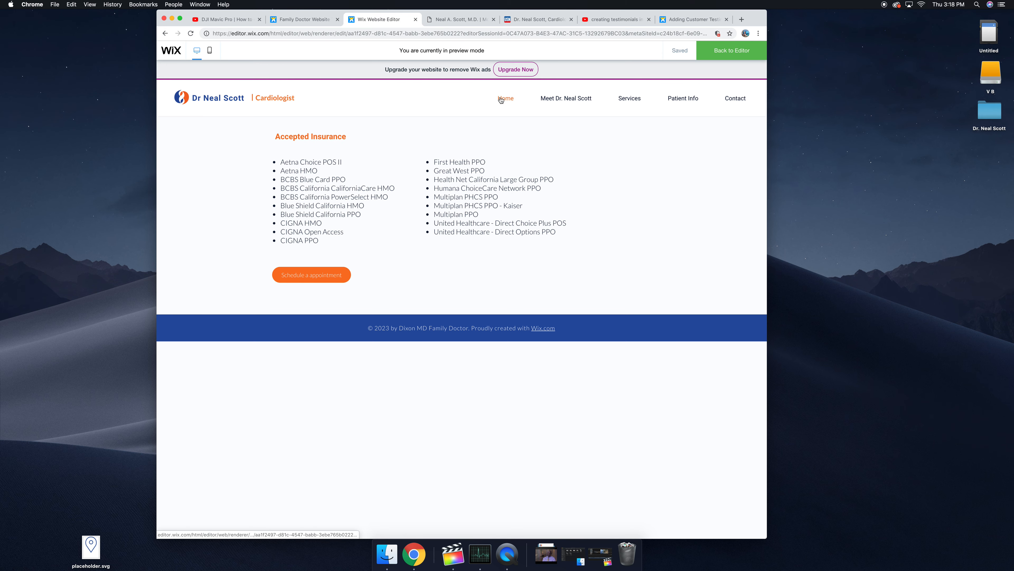
Review the Patient Info contact form, hours and map, then return to the Home page
{"action": "left_click", "coordinate": [565, 98]}
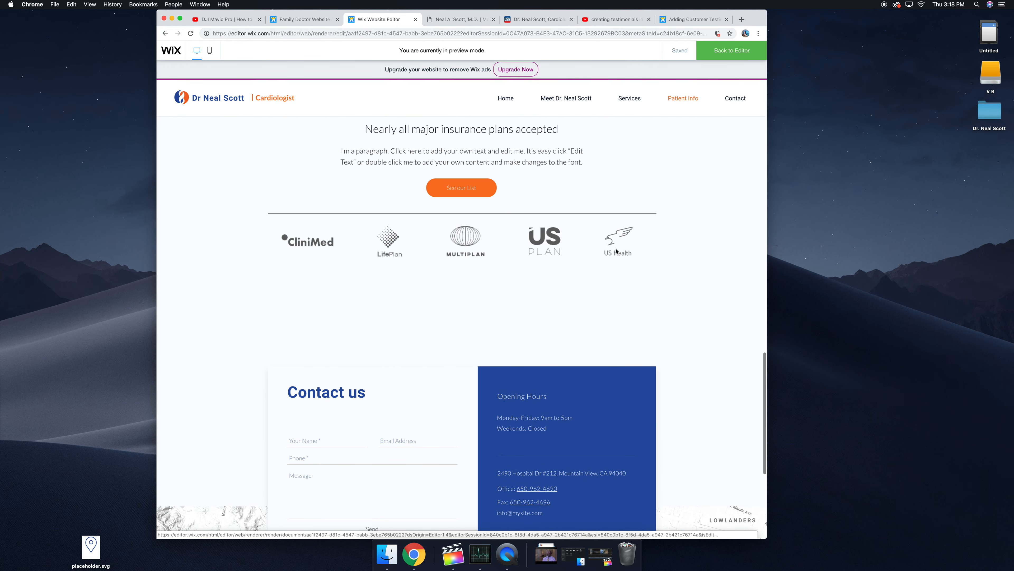
{"action": "scroll", "scroll_direction": "down", "scroll_amount": 3}
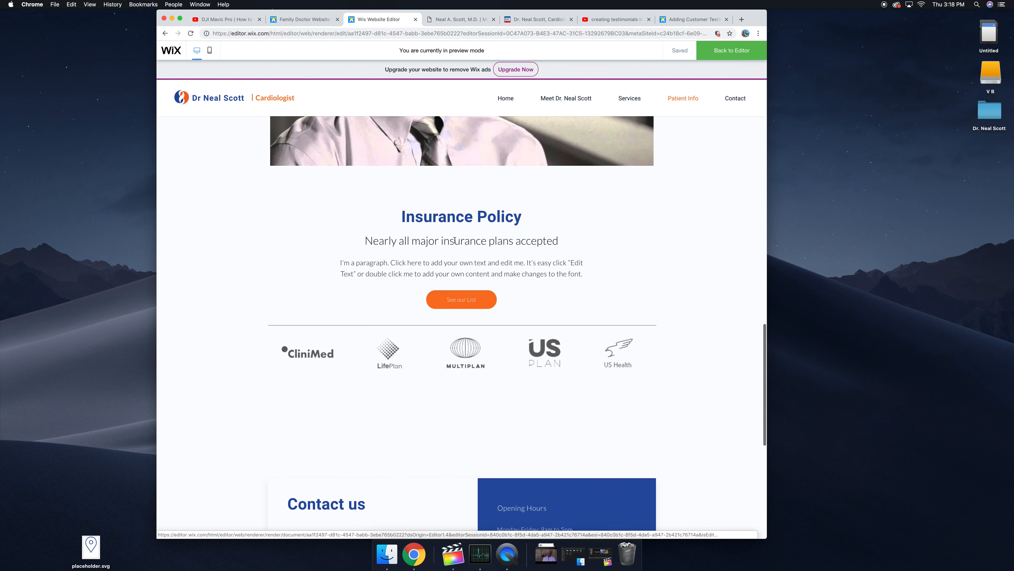
{"action": "scroll", "scroll_direction": "down", "scroll_amount": 3}
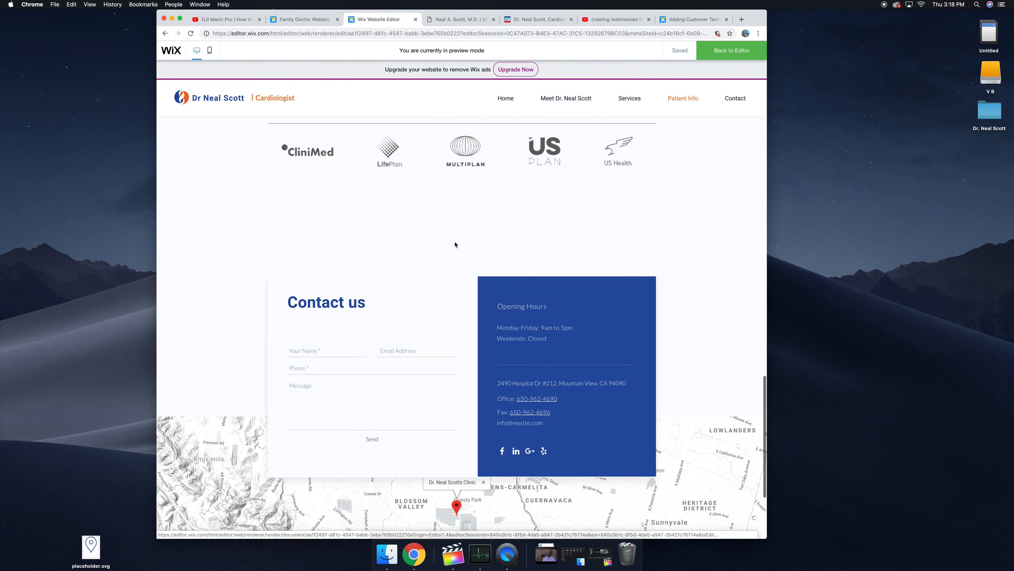
{"action": "scroll", "scroll_direction": "down", "scroll_amount": 3}
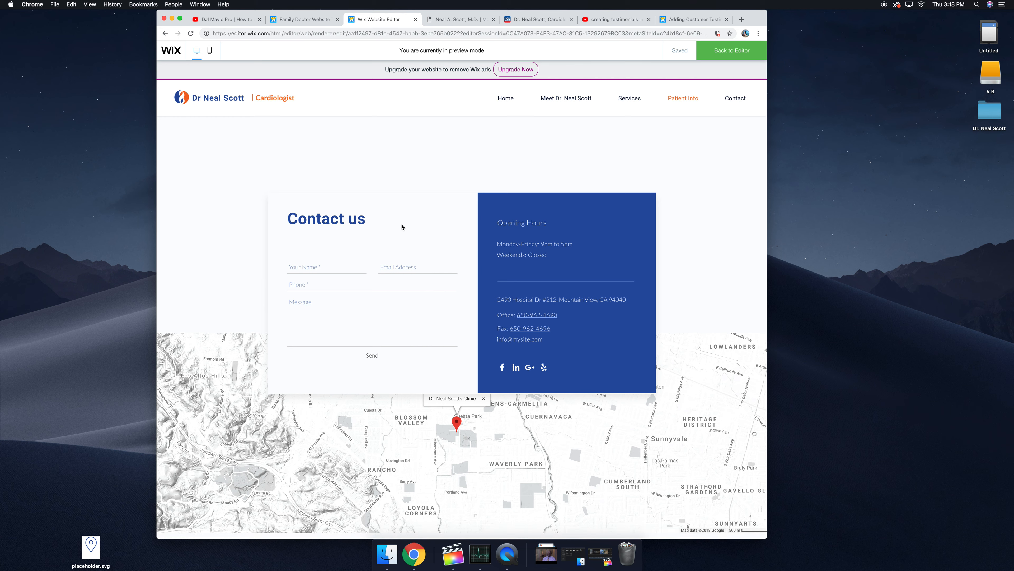
{"action": "left_click", "coordinate": [327, 285]}
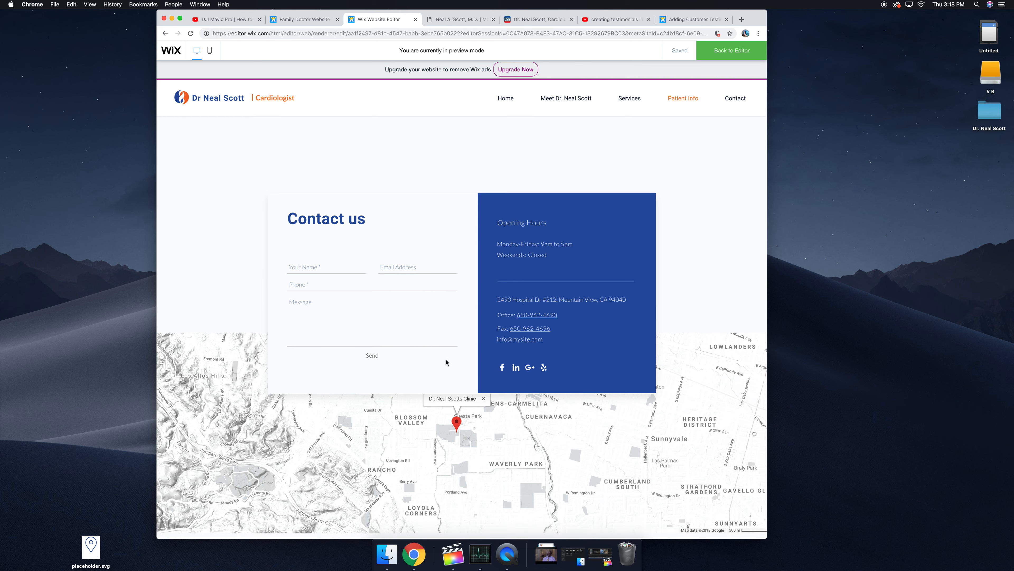
{"action": "mouse_move", "coordinate": [582, 323]}
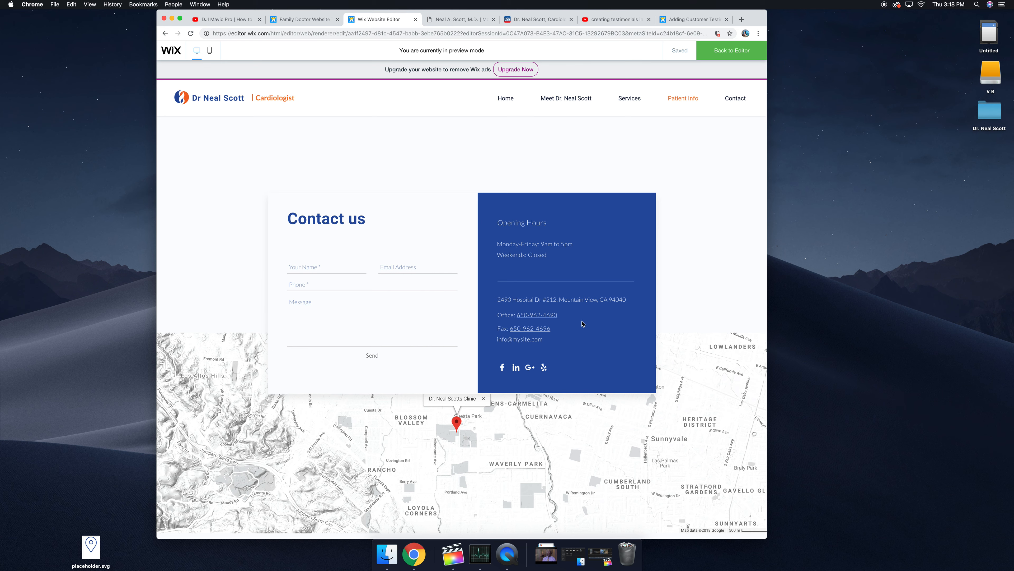
{"action": "mouse_move", "coordinate": [571, 318]}
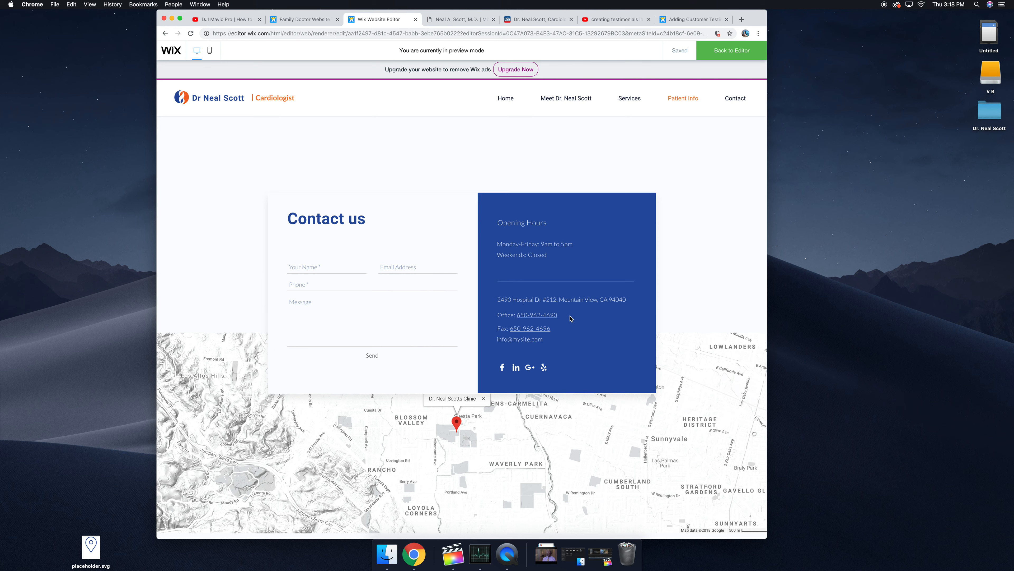
{"action": "mouse_move", "coordinate": [543, 327]}
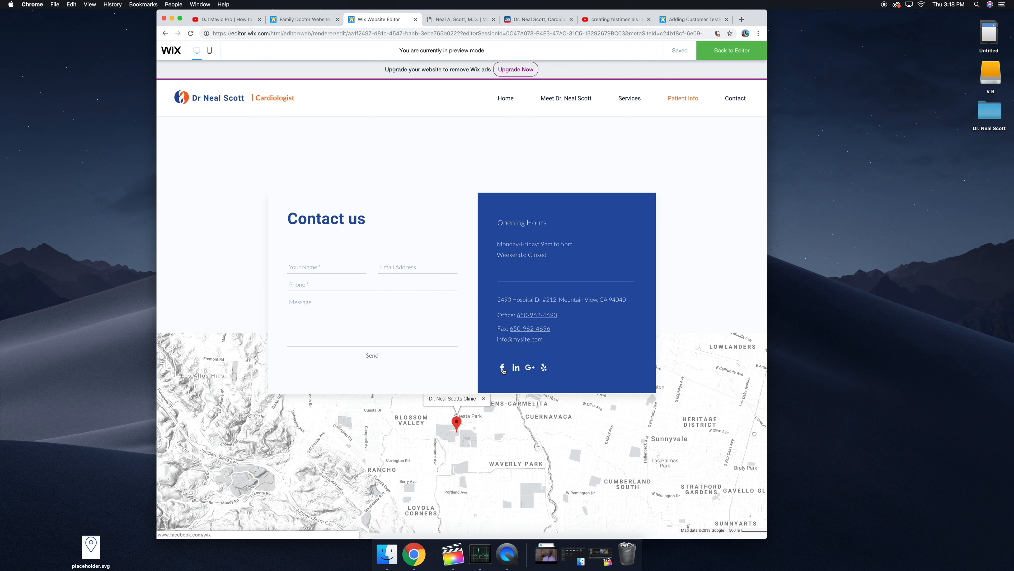
{"action": "mouse_move", "coordinate": [515, 368]}
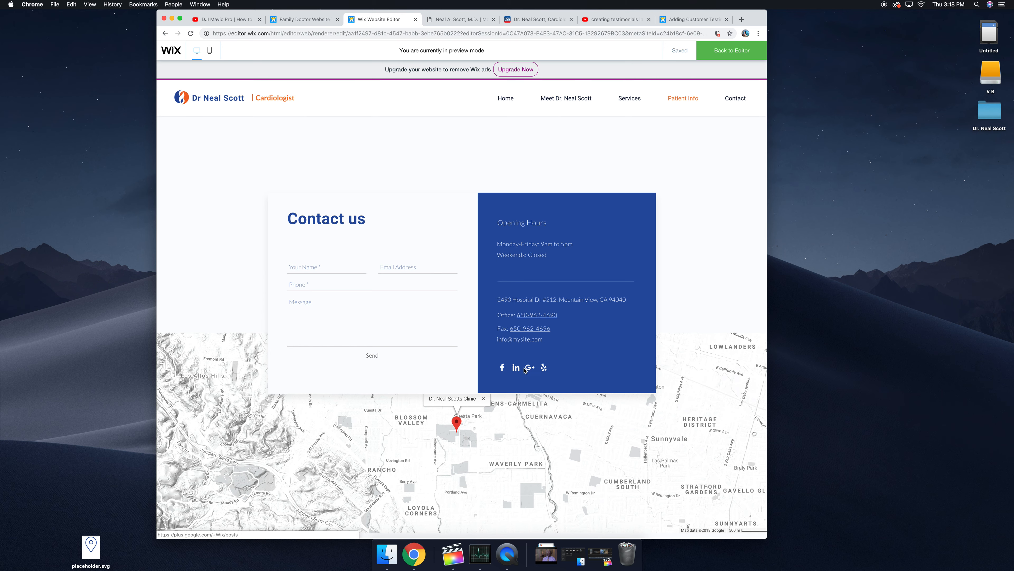
{"action": "left_click", "coordinate": [505, 97]}
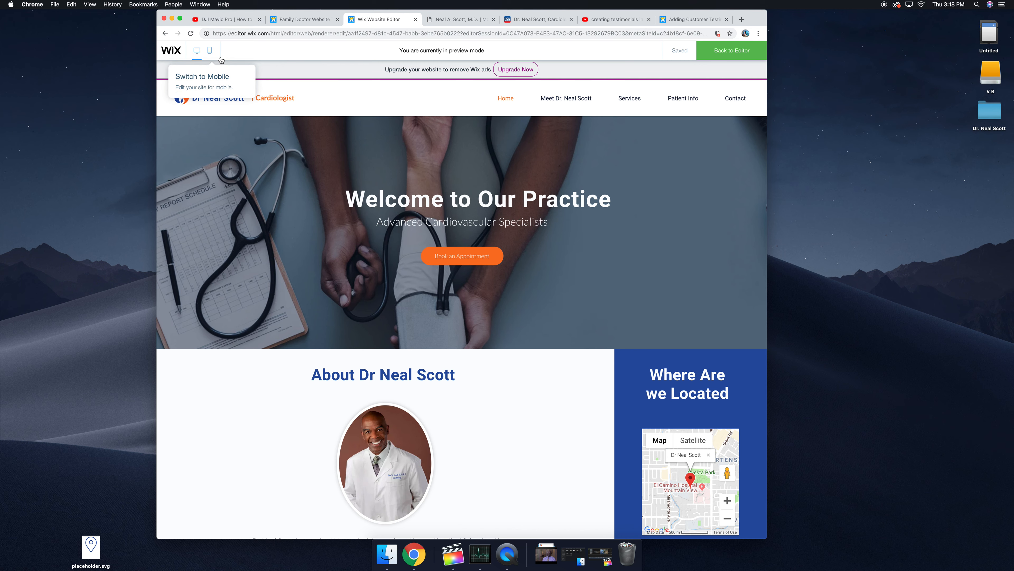
Switch the preview to mobile layout and show its navigation menu of pages
{"action": "left_click", "coordinate": [210, 51]}
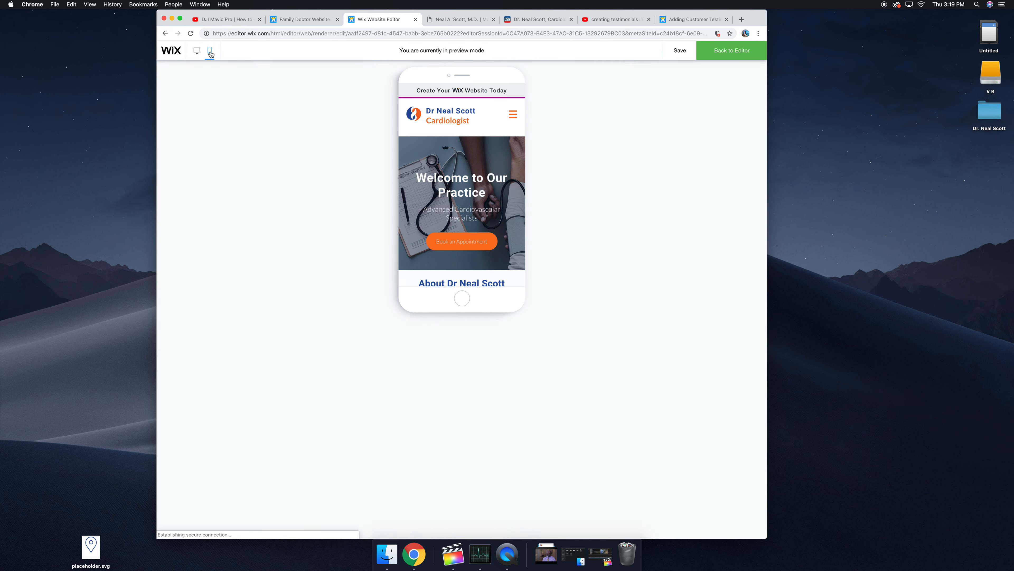
{"action": "left_click", "coordinate": [209, 50]}
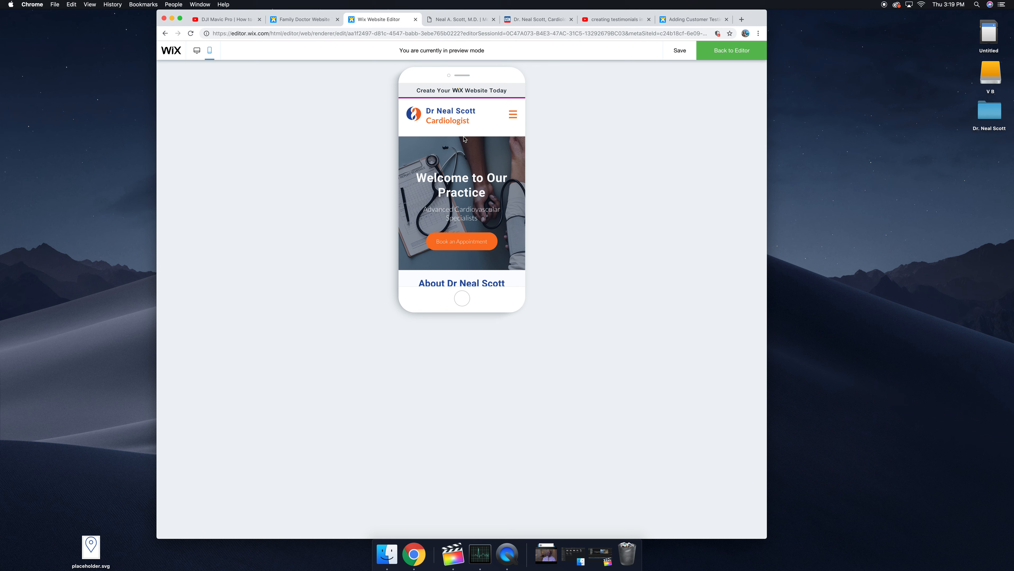
{"action": "mouse_move", "coordinate": [465, 155]}
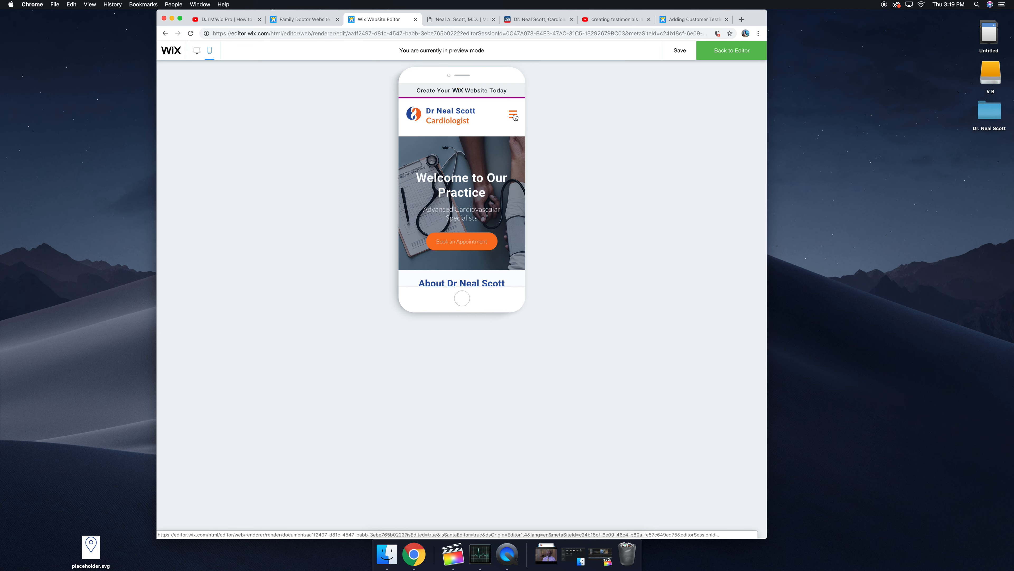
{"action": "left_click", "coordinate": [513, 115]}
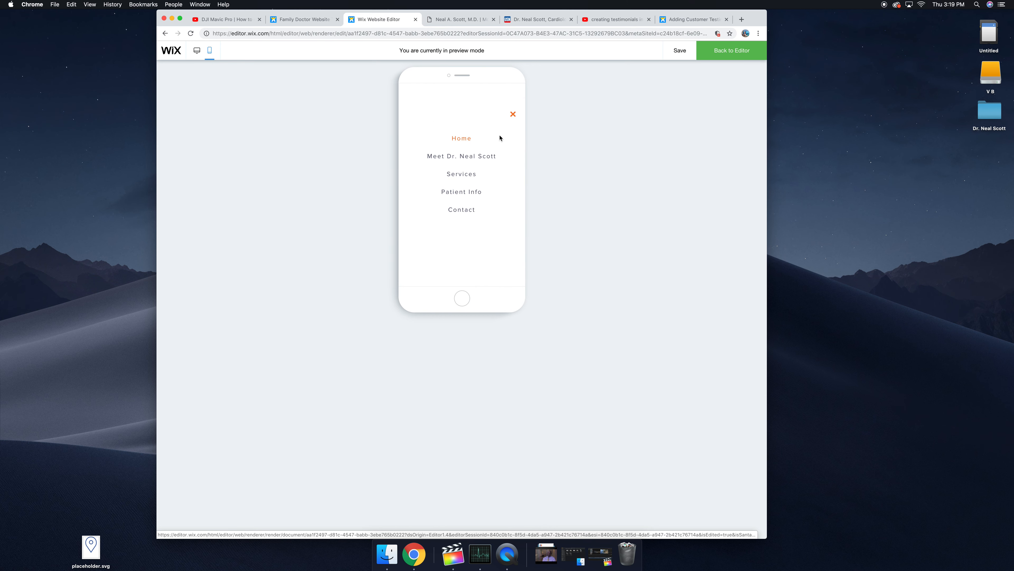
Dismiss the mobile menu and scroll the phone Home page down to hours and address
{"action": "left_click", "coordinate": [462, 155]}
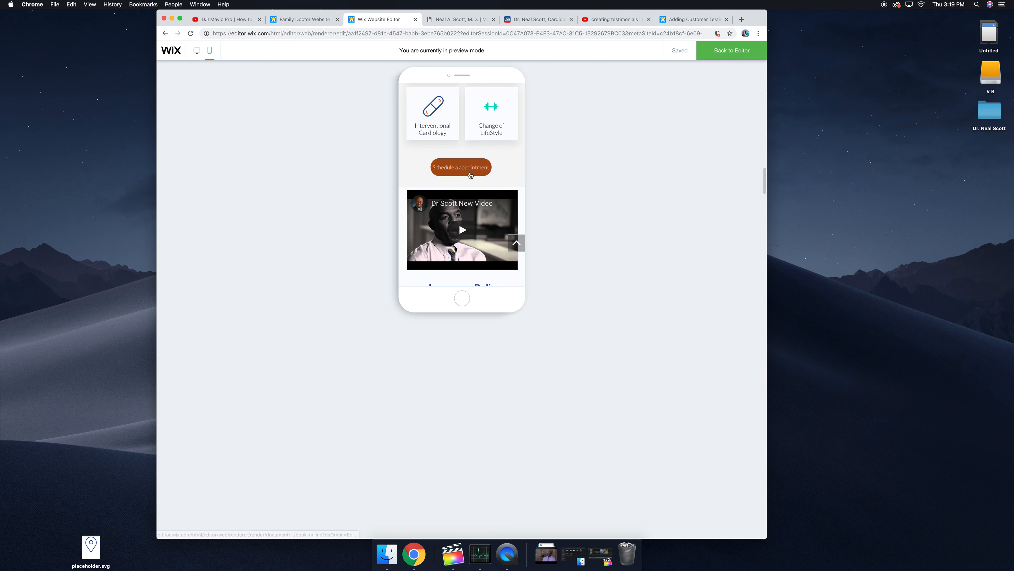
{"action": "scroll", "scroll_direction": "down", "scroll_amount": 3}
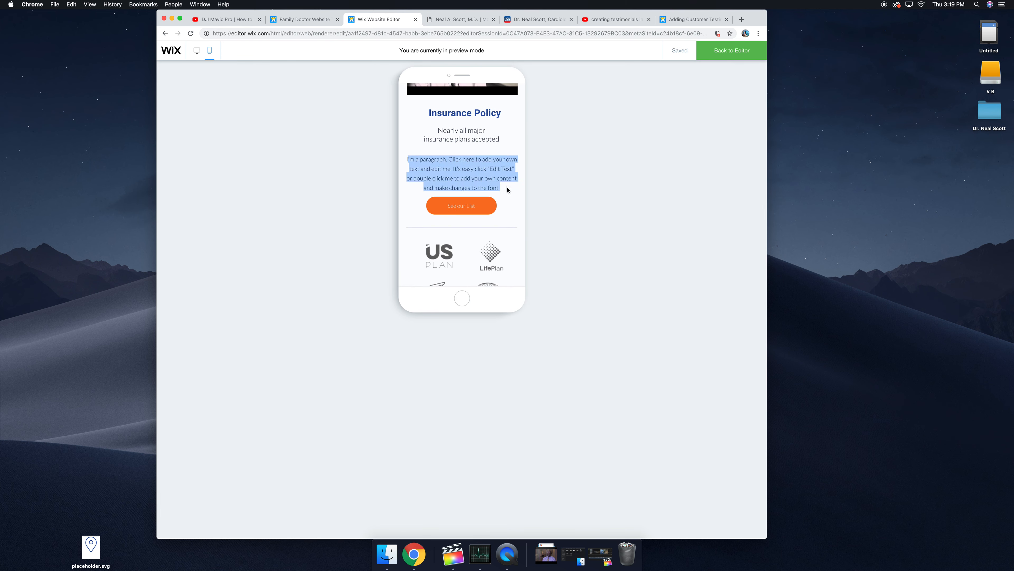
{"action": "scroll", "scroll_direction": "down", "scroll_amount": 3}
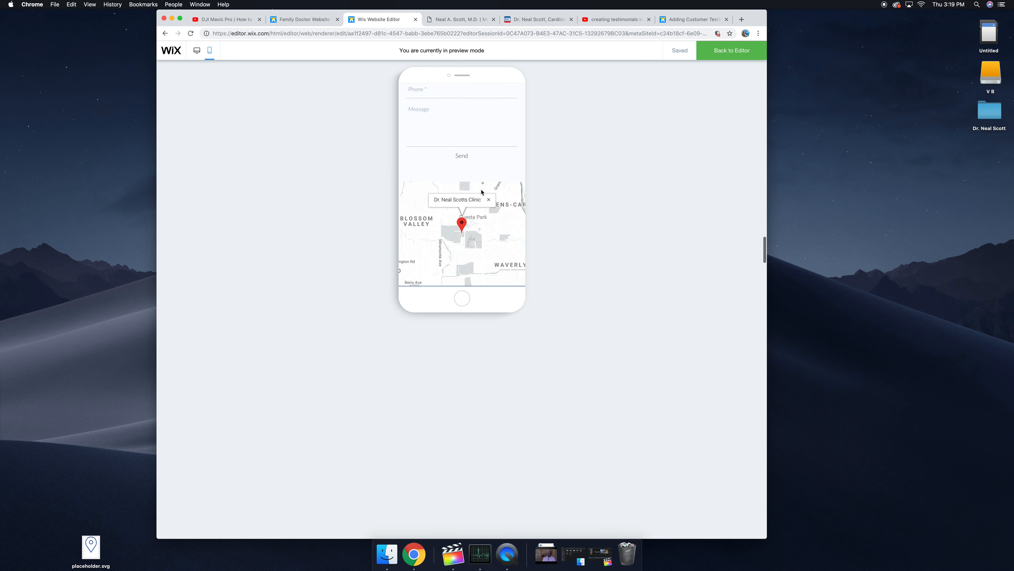
{"action": "scroll", "scroll_direction": "down", "scroll_amount": 3}
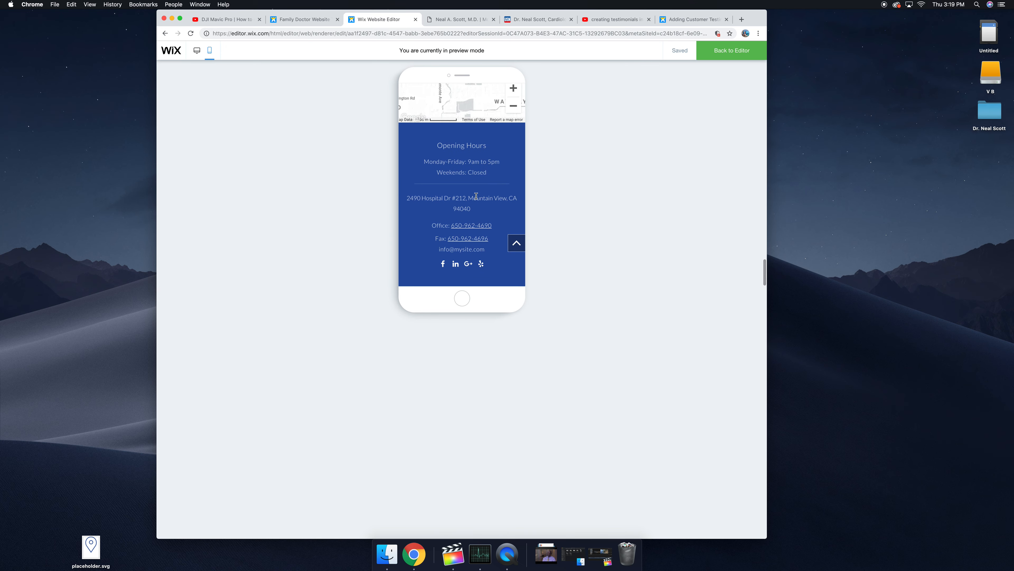